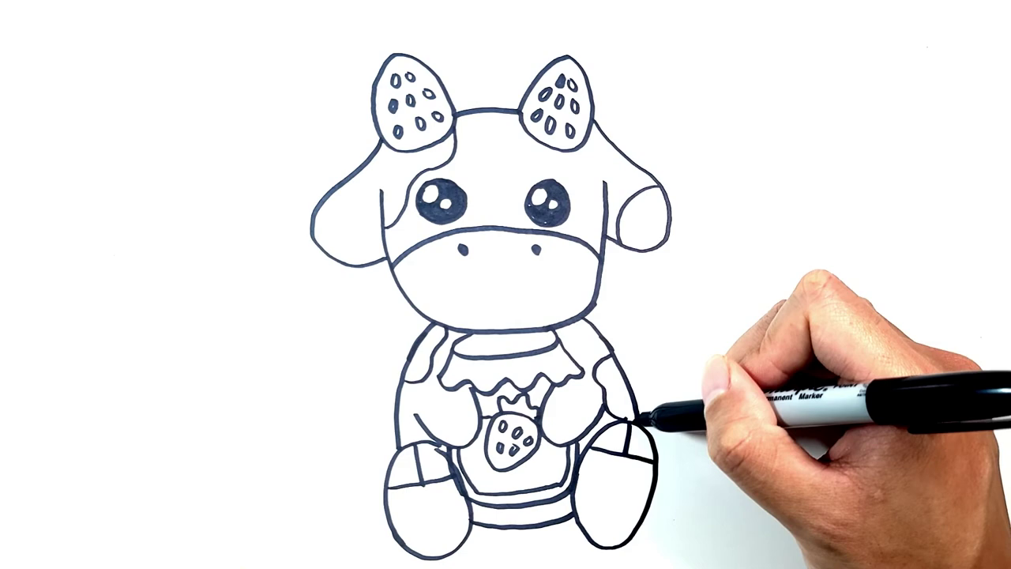
mouse_move(672, 395)
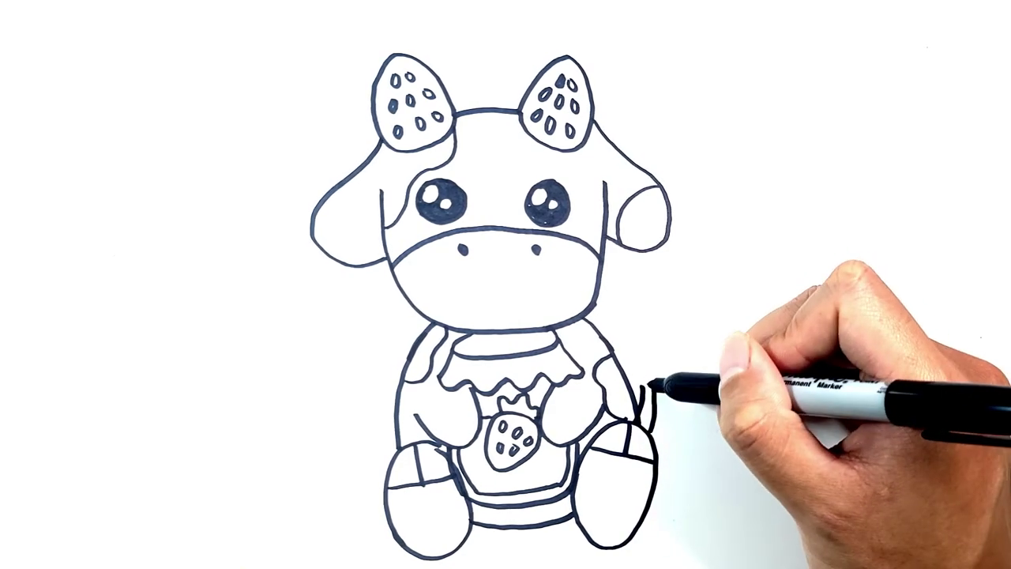